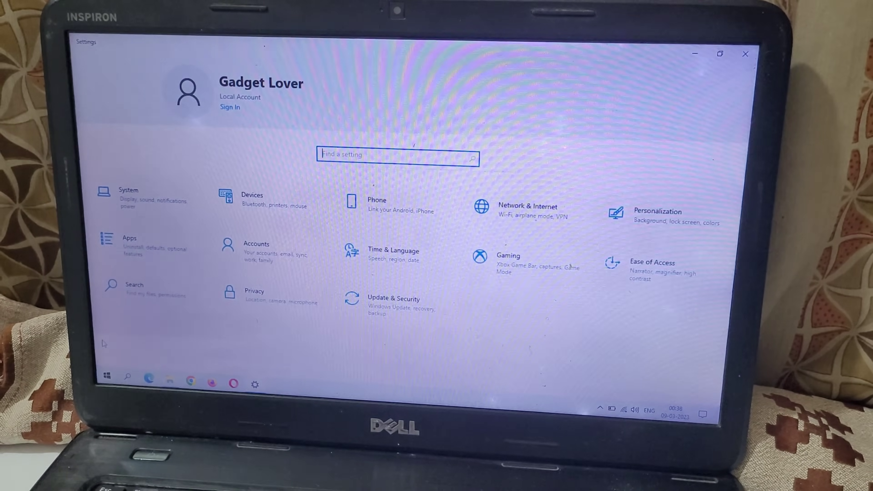
Open the System category to reach the Projecting to this PC settings
{"action": "left_click", "coordinate": [128, 194]}
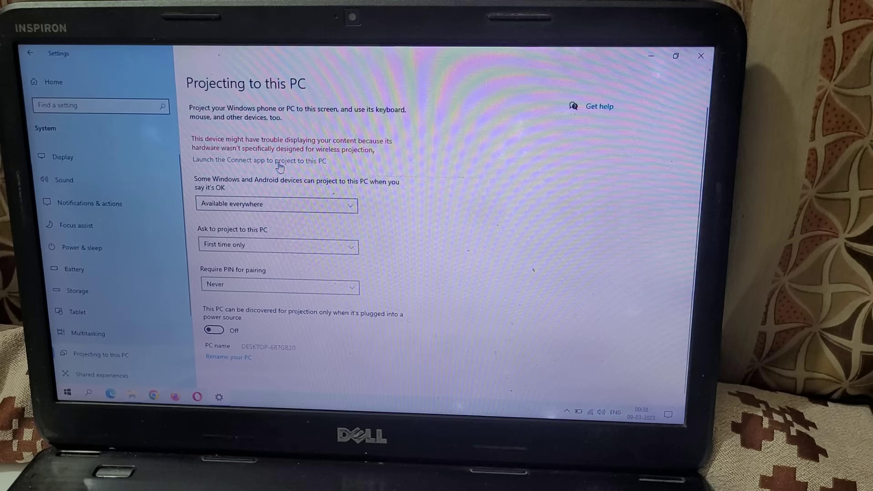
{"action": "left_click", "coordinate": [281, 161]}
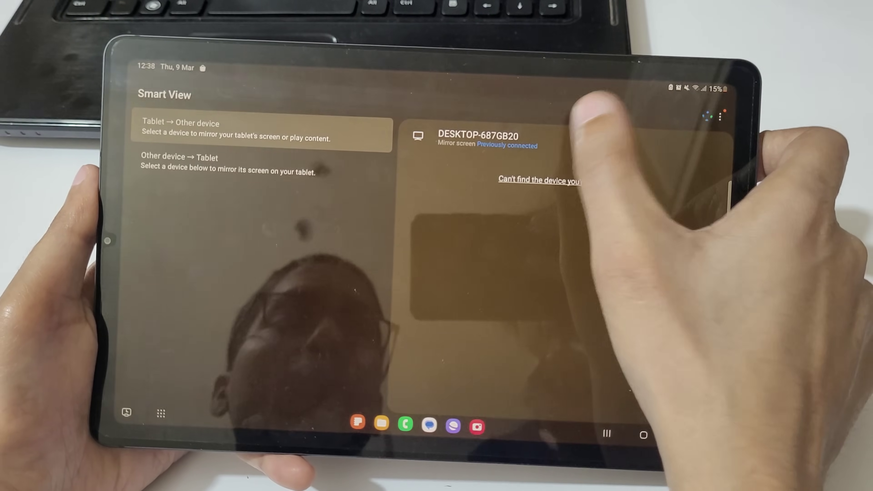
Choose DESKTOP-687GB20 as the mirroring destination under Other device
{"action": "left_click", "coordinate": [479, 137]}
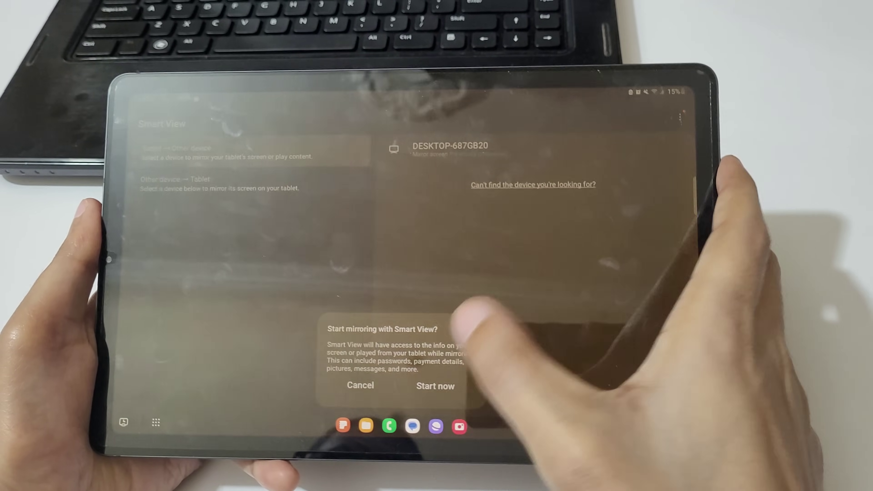
{"action": "left_click", "coordinate": [435, 386]}
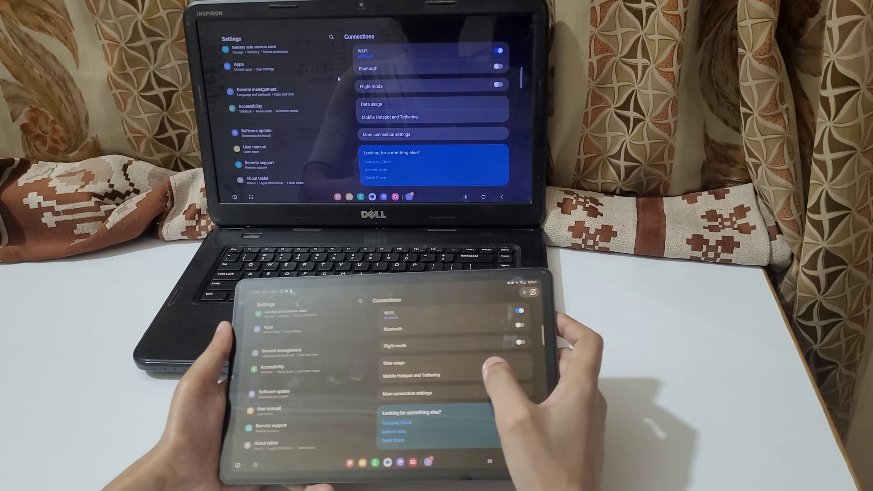
Return the tablet to its home screen and swipe across its app pages, mirrored live
{"action": "left_click", "coordinate": [393, 363]}
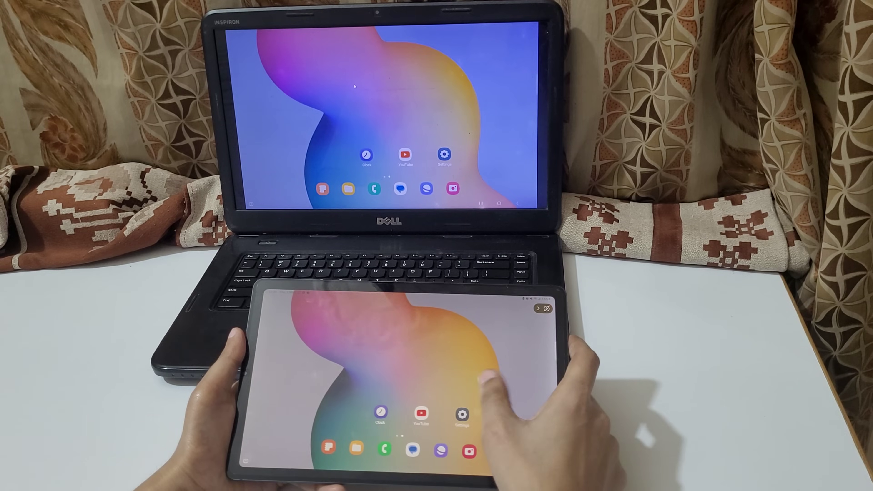
{"action": "scroll", "scroll_direction": "left", "scroll_amount": 3}
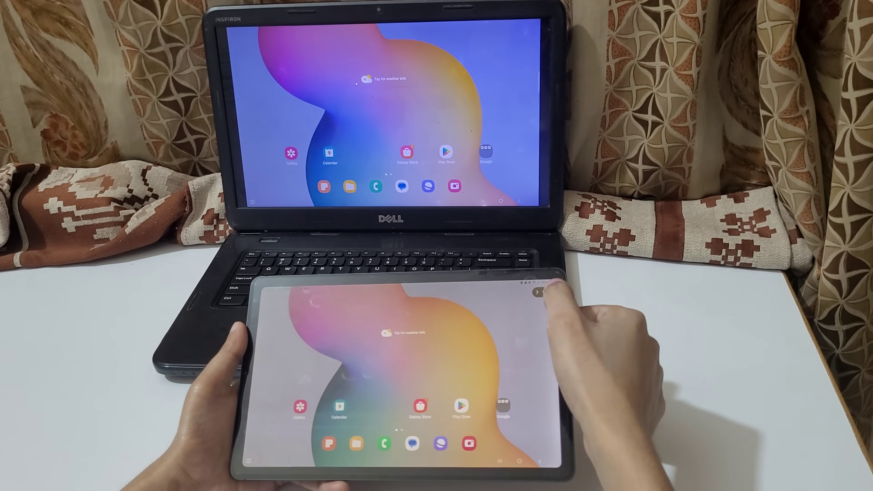